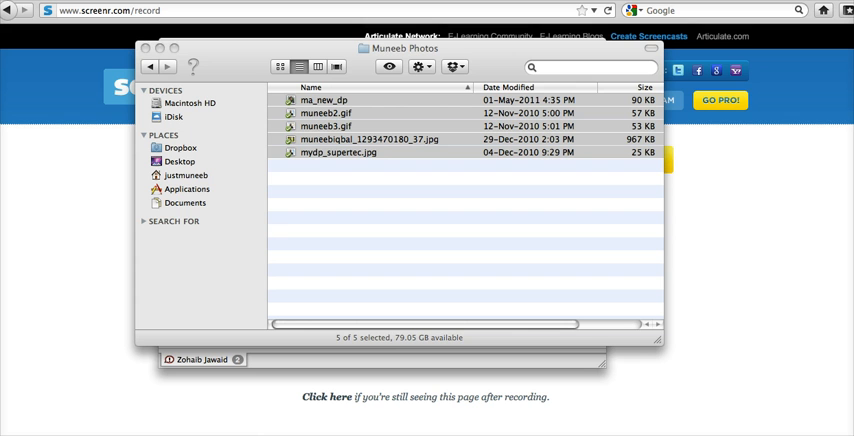
# - Clear the current photo selection in the Muneeb Photos folder
pyautogui.click(306, 240)
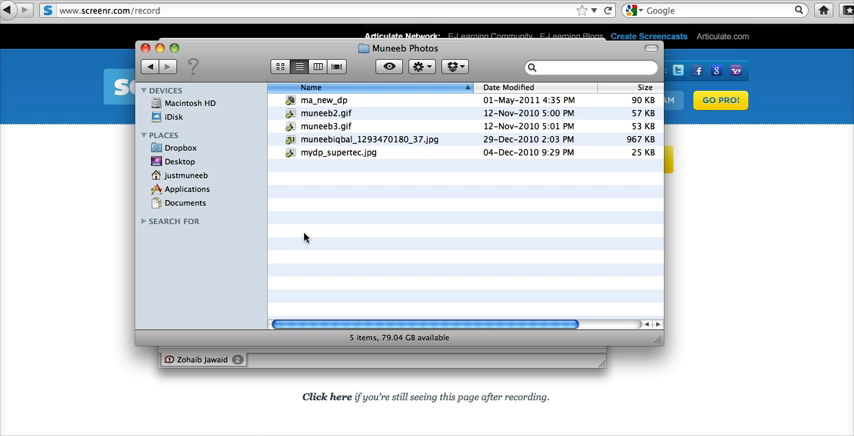
pyautogui.moveTo(312, 176)
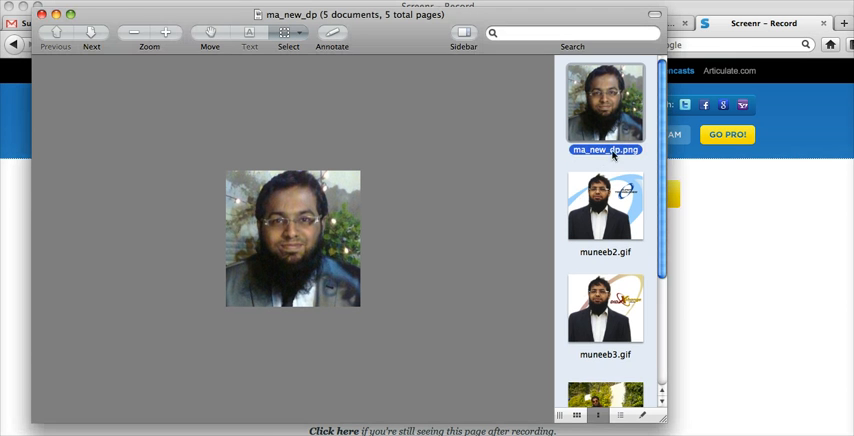
pyautogui.scroll(-3)
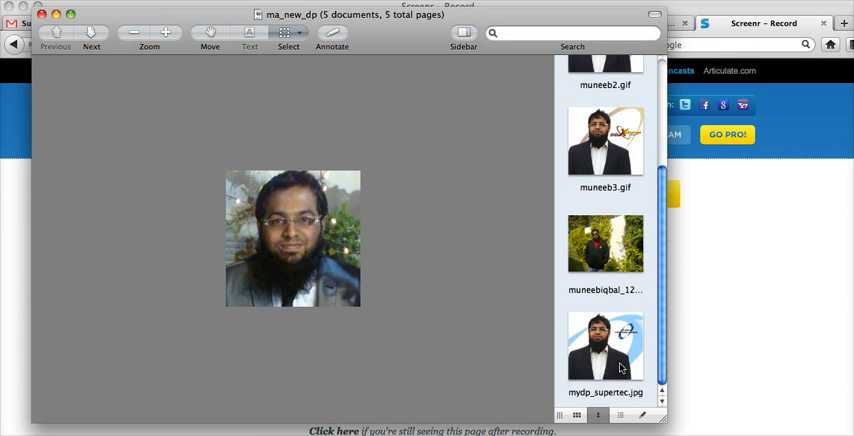
pyautogui.scroll(3)
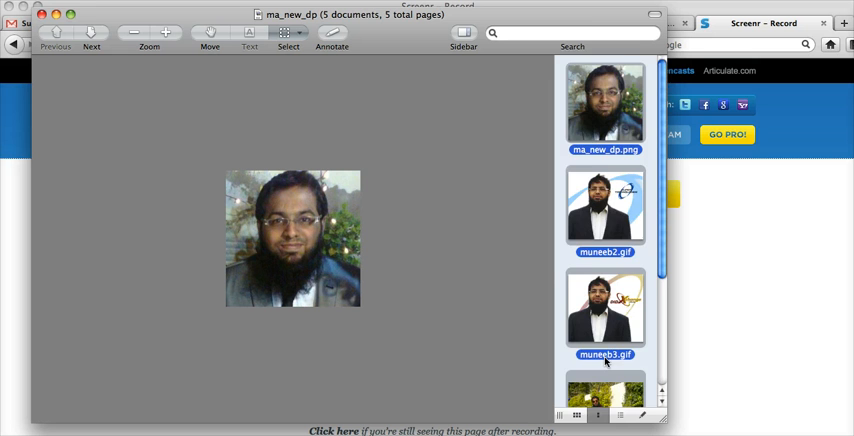
pyautogui.scroll(-3)
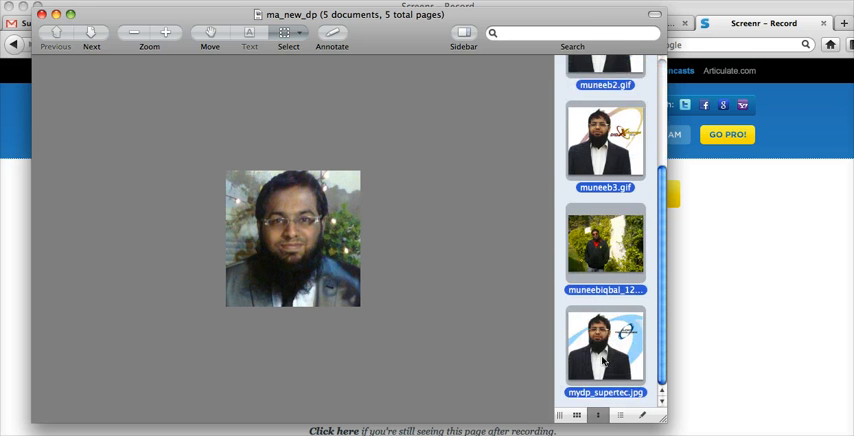
pyautogui.scroll(3)
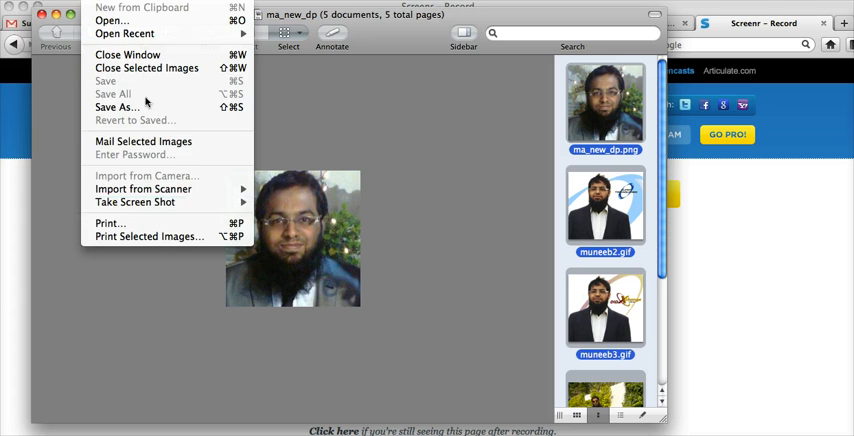
pyautogui.moveTo(148, 236)
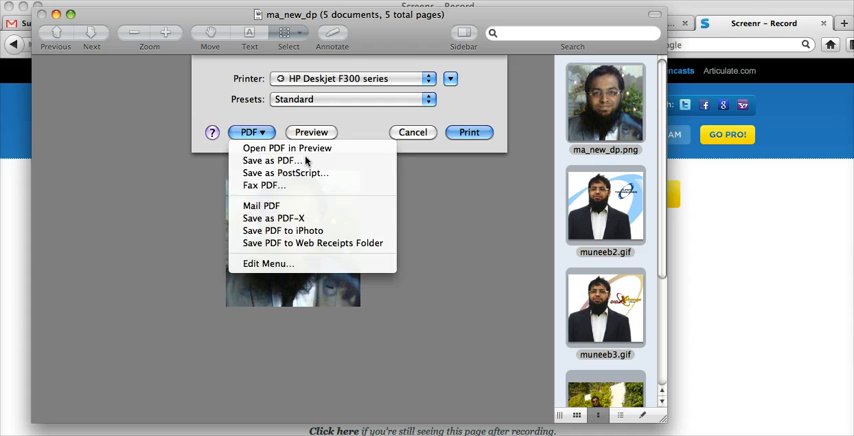
# - Choose Save as PDF from the print dialog for the five images
pyautogui.click(372, 136)
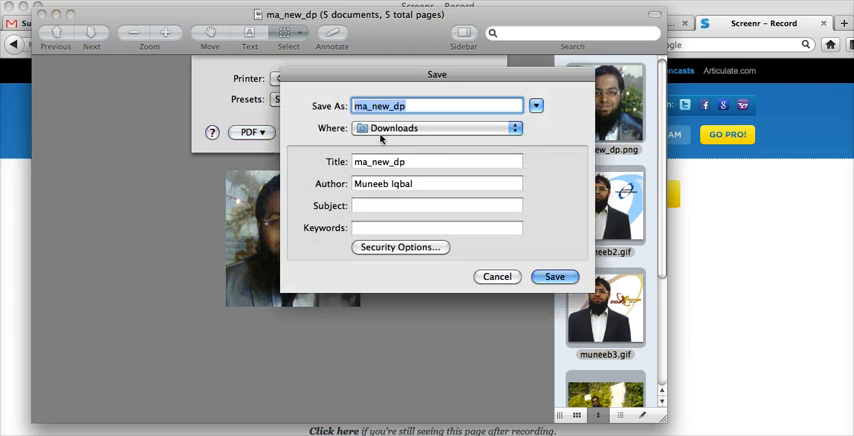
# - Title the PDF 123testing and set its save location to the Desktop
pyautogui.click(436, 160)
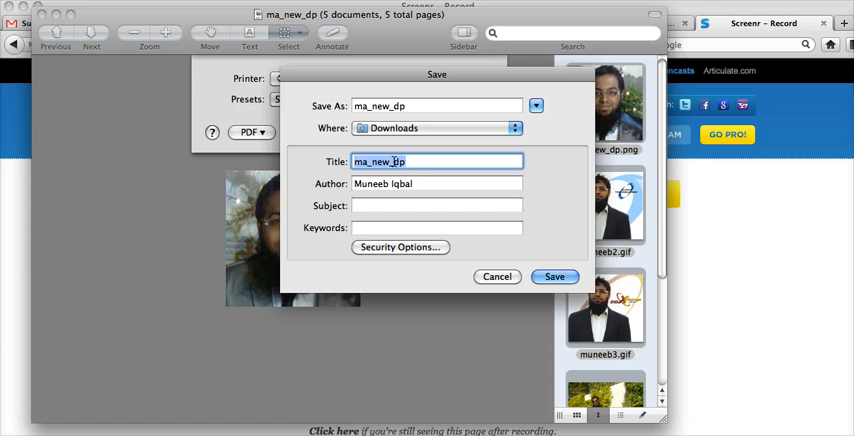
pyautogui.write('123test')
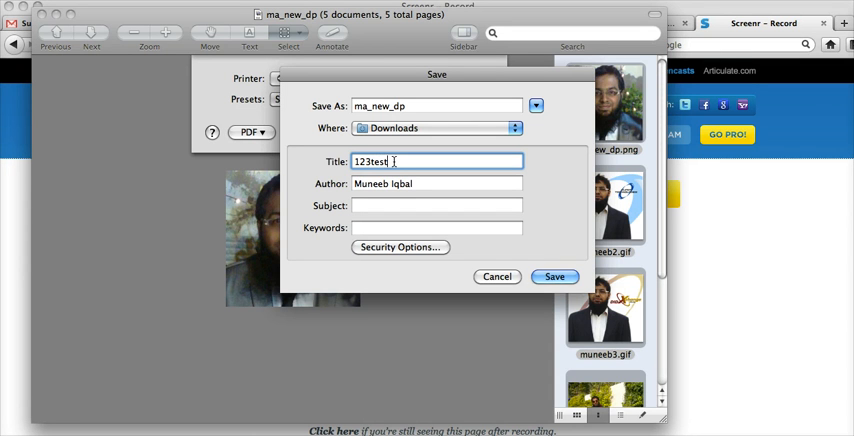
pyautogui.write('ing')
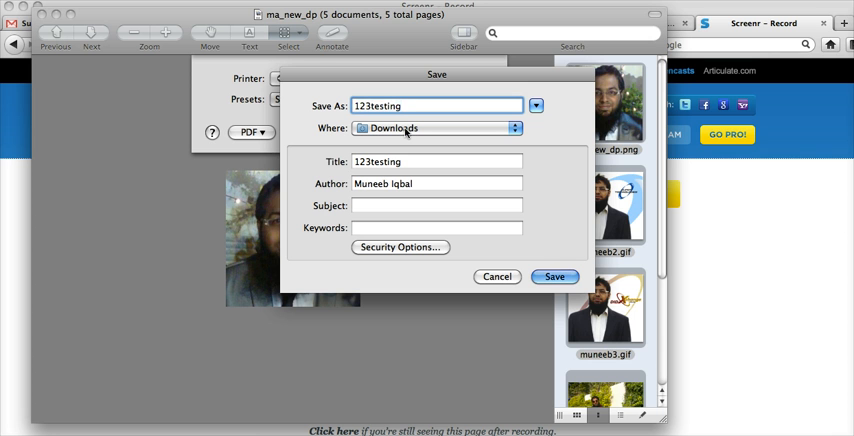
pyautogui.click(516, 128)
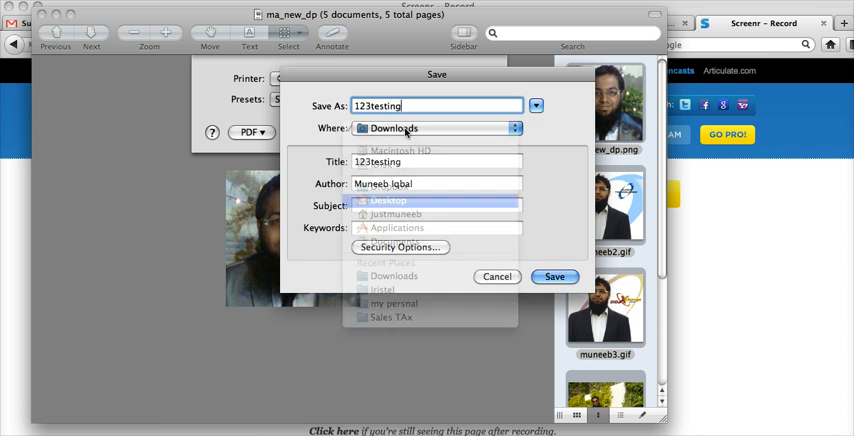
pyautogui.click(554, 276)
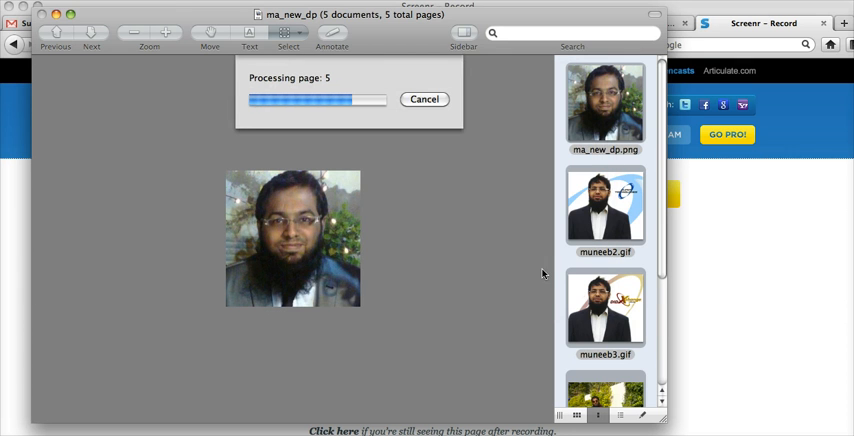
pyautogui.moveTo(112, 400)
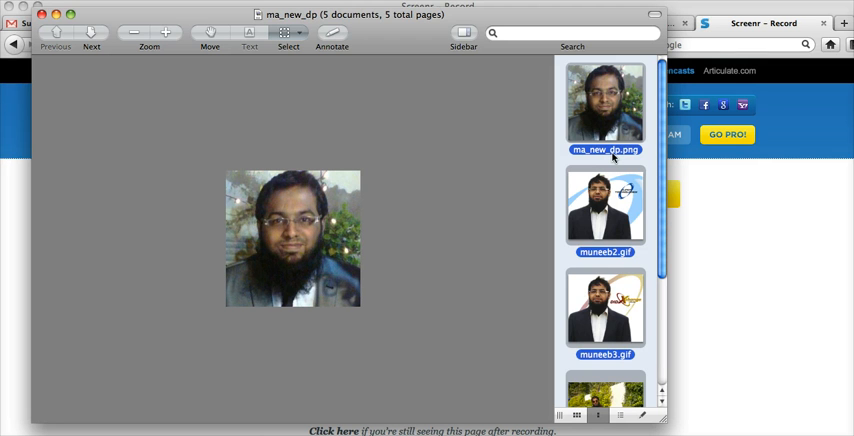
pyautogui.scroll(-3)
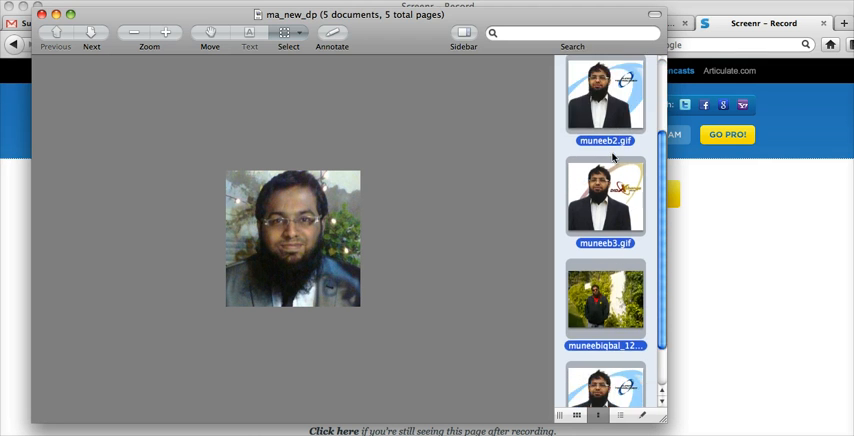
pyautogui.scroll(3)
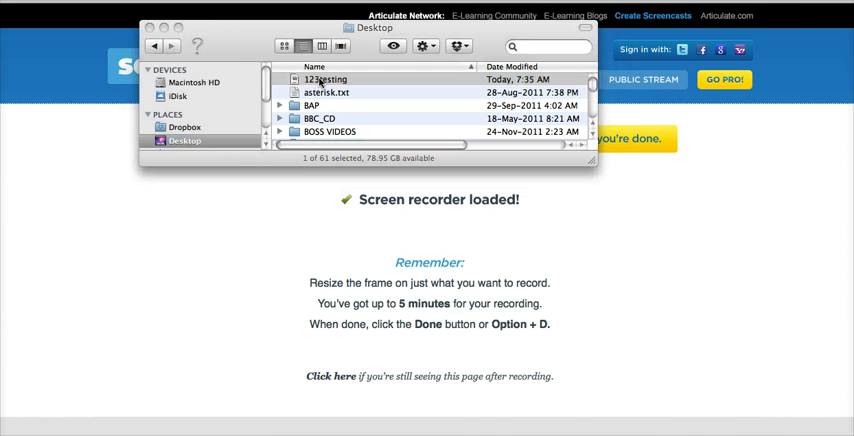
# - Open the 123testing PDF from the Desktop in Preview
pyautogui.doubleClick(324, 80)
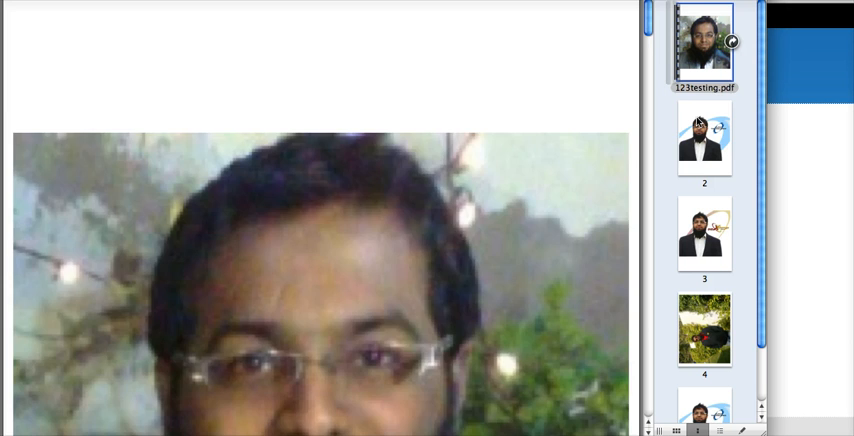
pyautogui.click(704, 236)
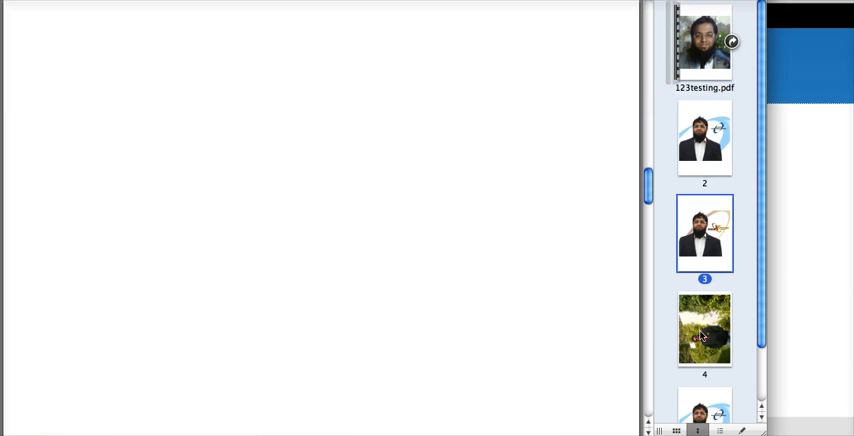
pyautogui.click(704, 330)
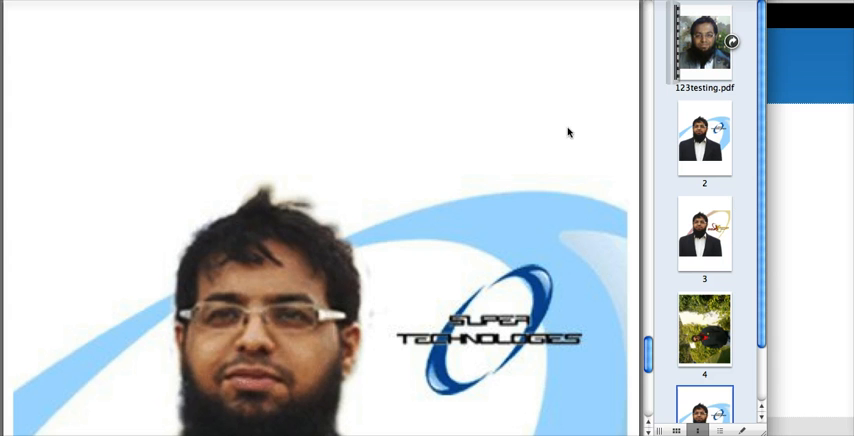
pyautogui.click(704, 152)
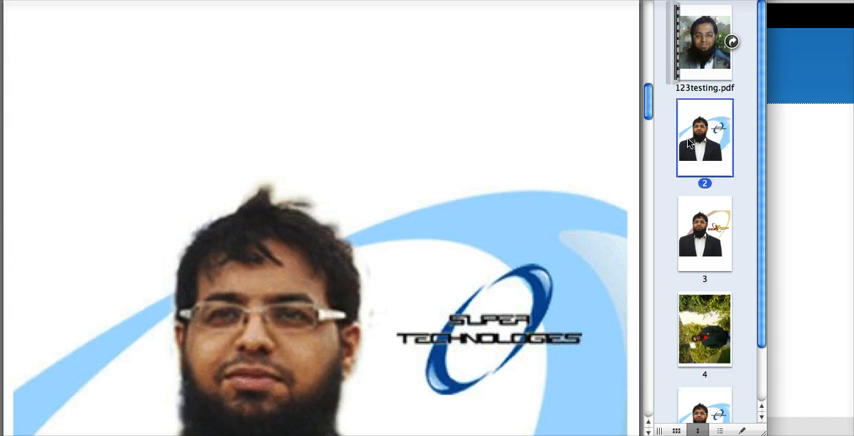